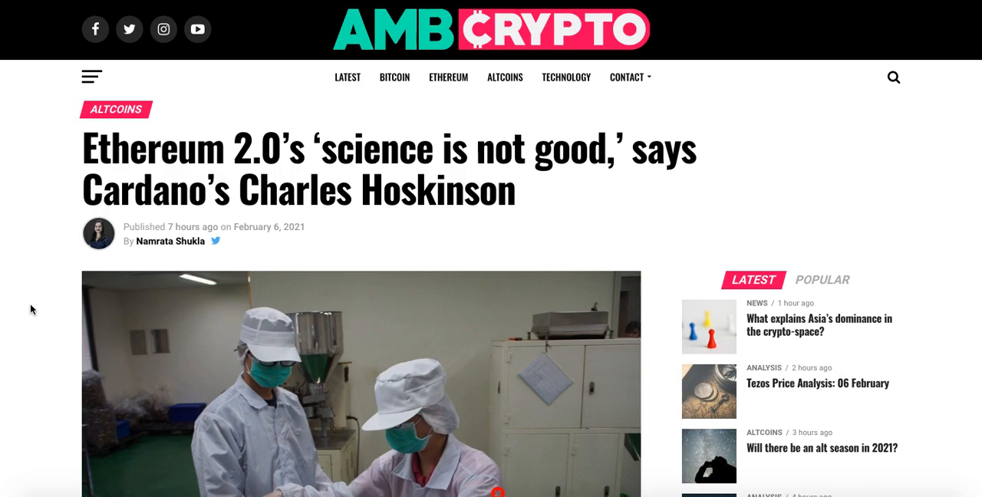
{"action": "scroll", "scroll_direction": "down", "scroll_amount": 3}
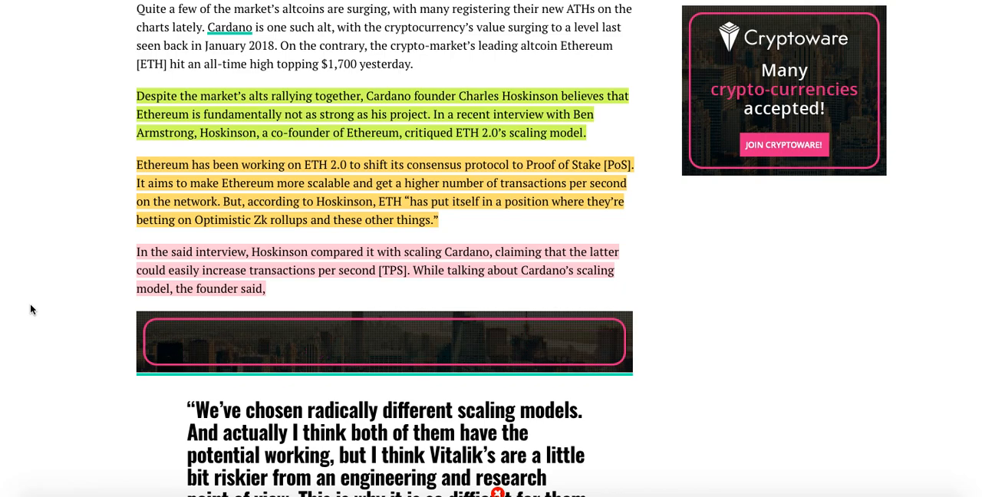
{"action": "scroll", "scroll_direction": "down", "scroll_amount": 3}
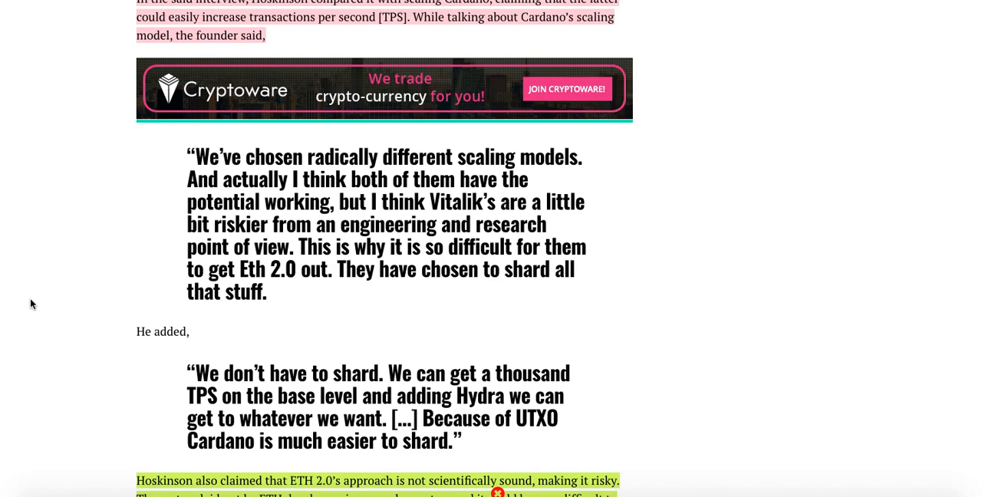
{"action": "scroll", "scroll_direction": "down", "scroll_amount": 3}
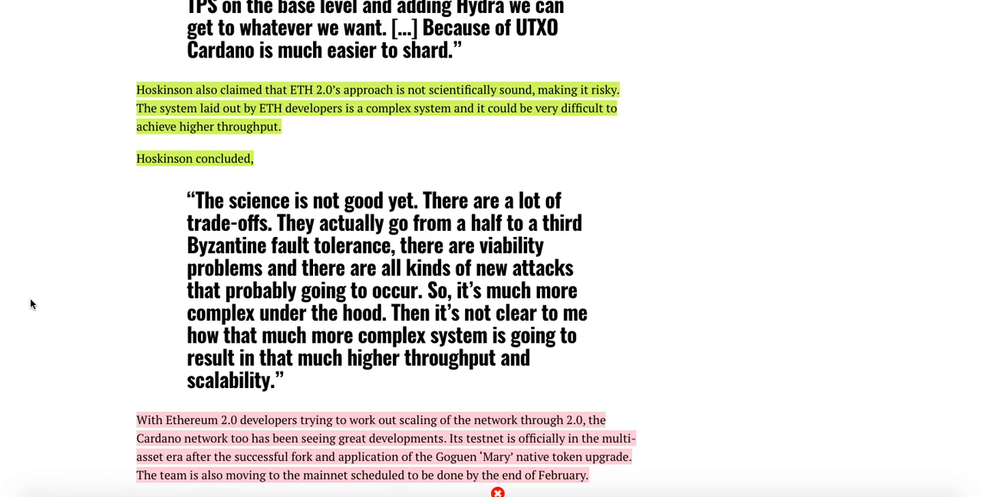
{"action": "scroll", "scroll_direction": "down", "scroll_amount": 3}
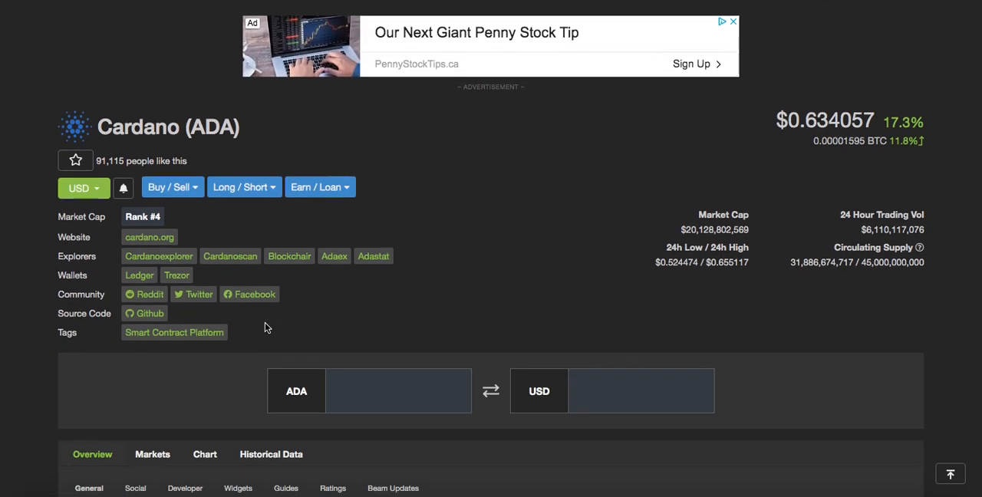
{"action": "scroll", "scroll_direction": "down", "scroll_amount": 3}
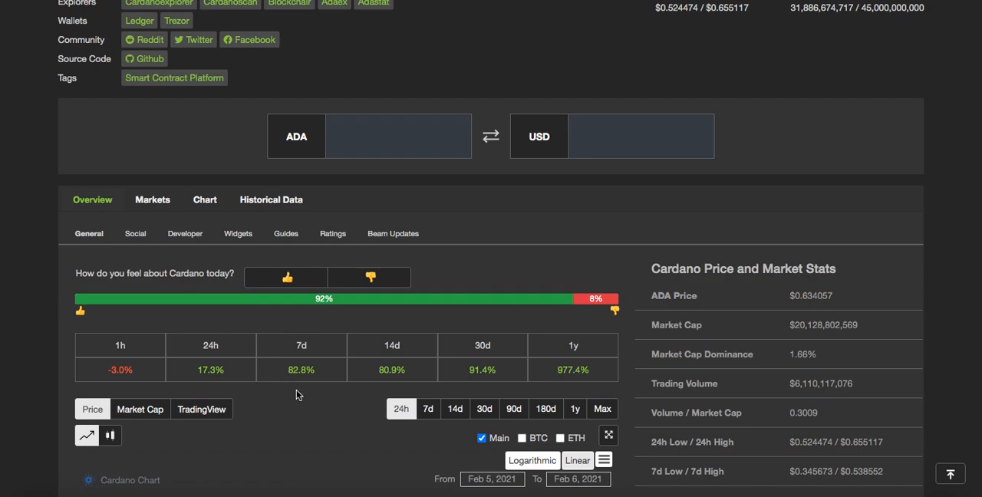
{"action": "mouse_move", "coordinate": [291, 385]}
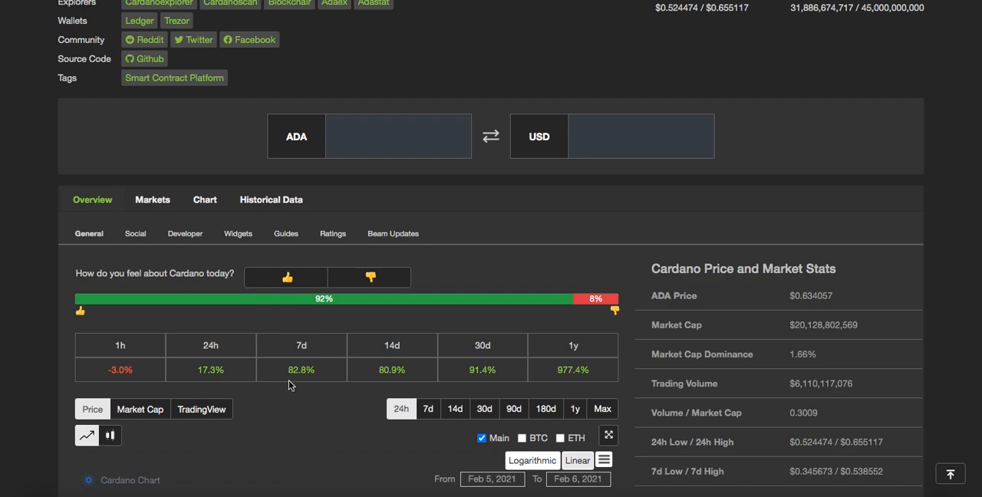
{"action": "scroll", "scroll_direction": "down", "scroll_amount": 3}
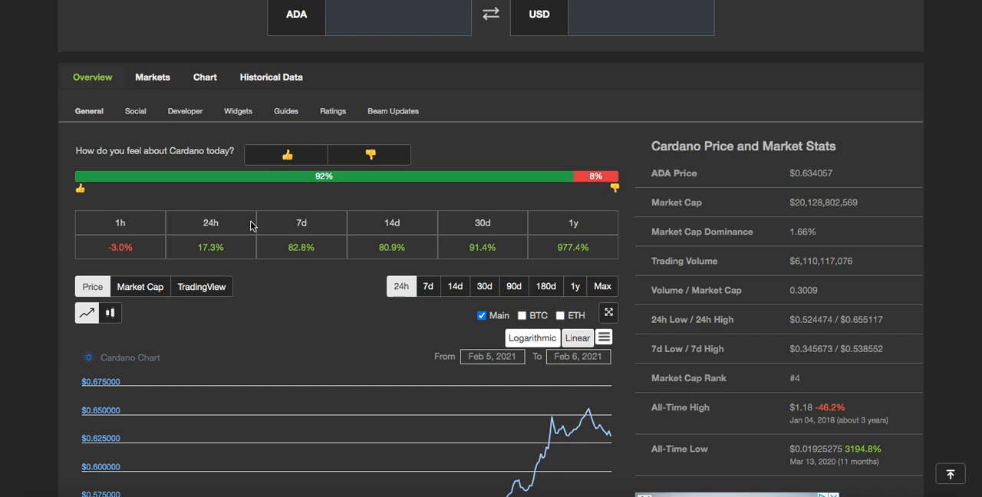
{"action": "scroll", "scroll_direction": "down", "scroll_amount": 3}
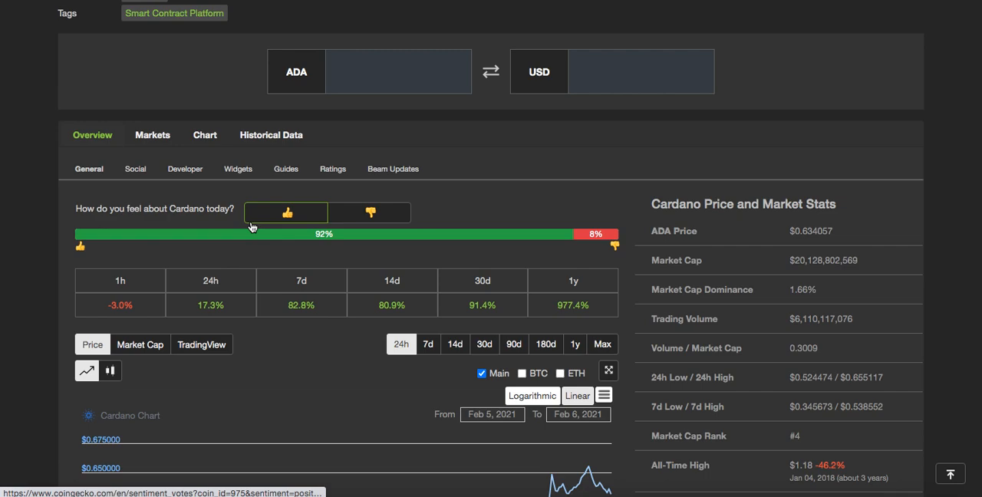
{"action": "scroll", "scroll_direction": "down", "scroll_amount": 3}
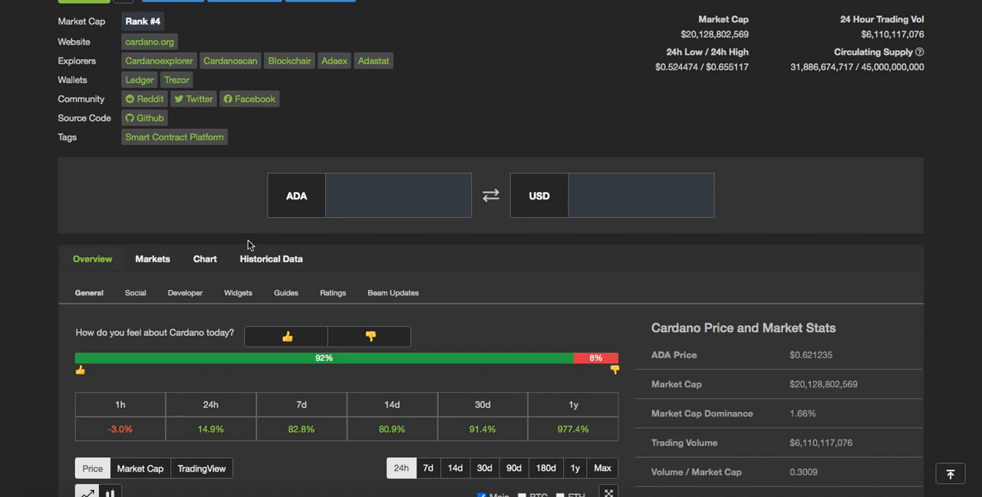
{"action": "mouse_move", "coordinate": [149, 42]}
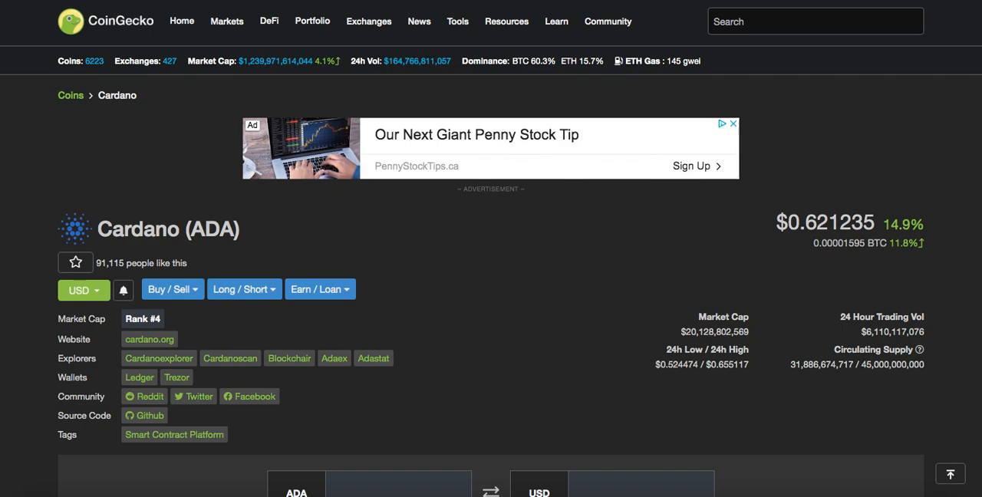
{"action": "scroll", "scroll_direction": "down", "scroll_amount": 3}
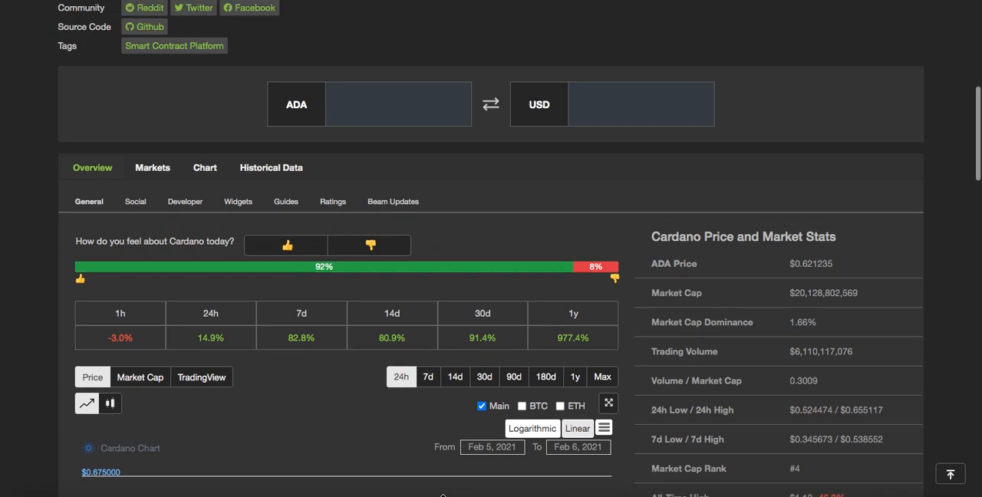
{"action": "scroll", "scroll_direction": "up", "scroll_amount": 3}
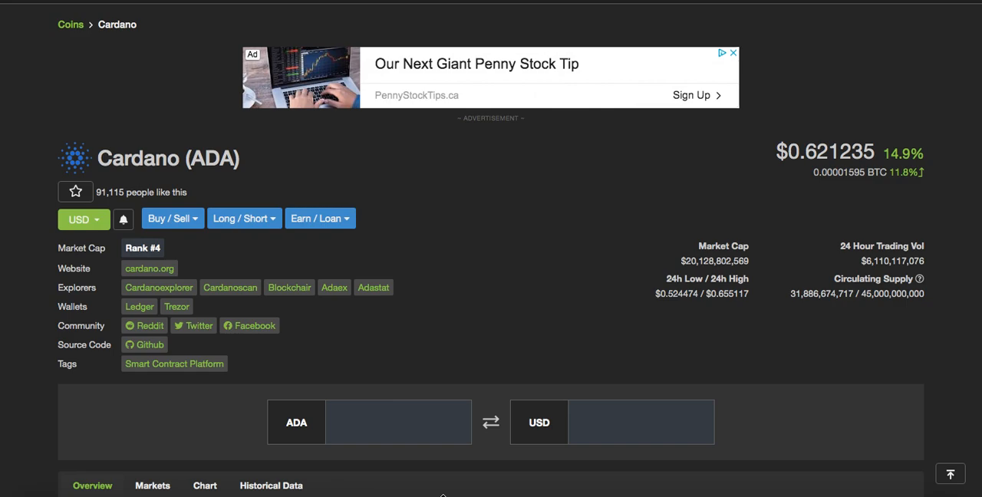
{"action": "scroll", "scroll_direction": "down", "scroll_amount": 3}
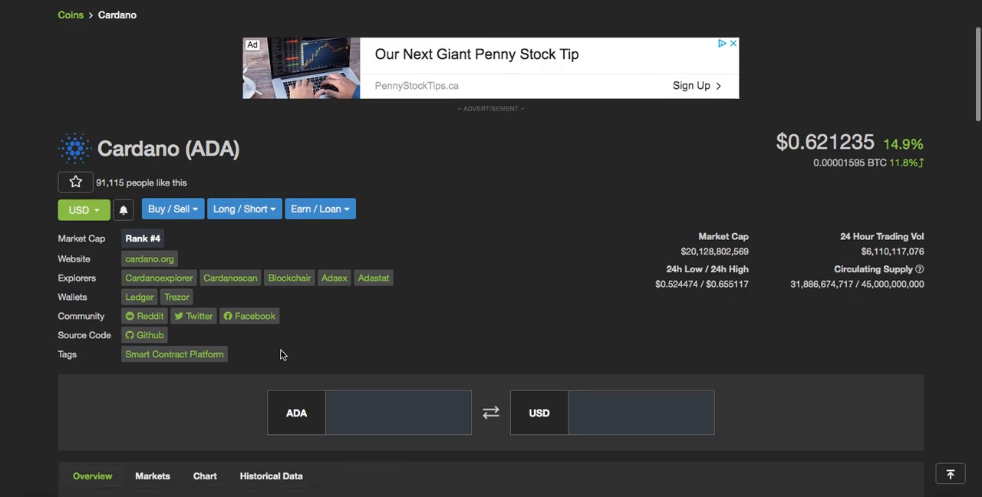
{"action": "scroll", "scroll_direction": "down", "scroll_amount": 3}
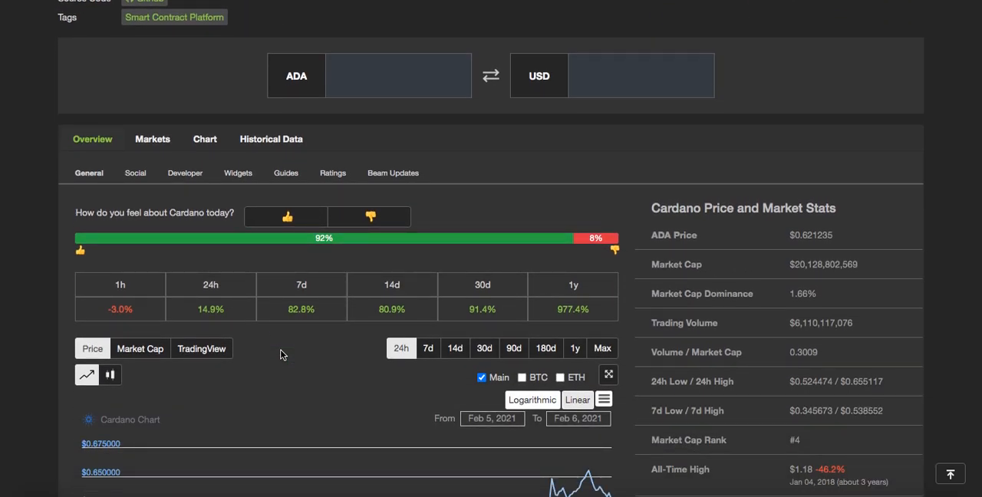